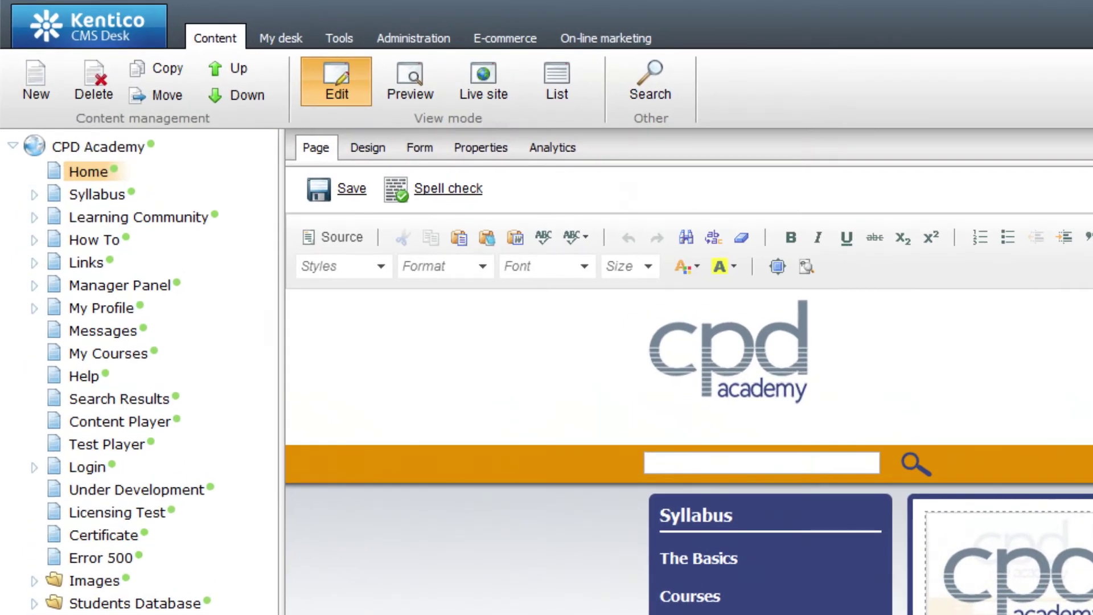
- Retitle The Basics page under Syllabus to 'Cooking Basic'
click(33, 193)
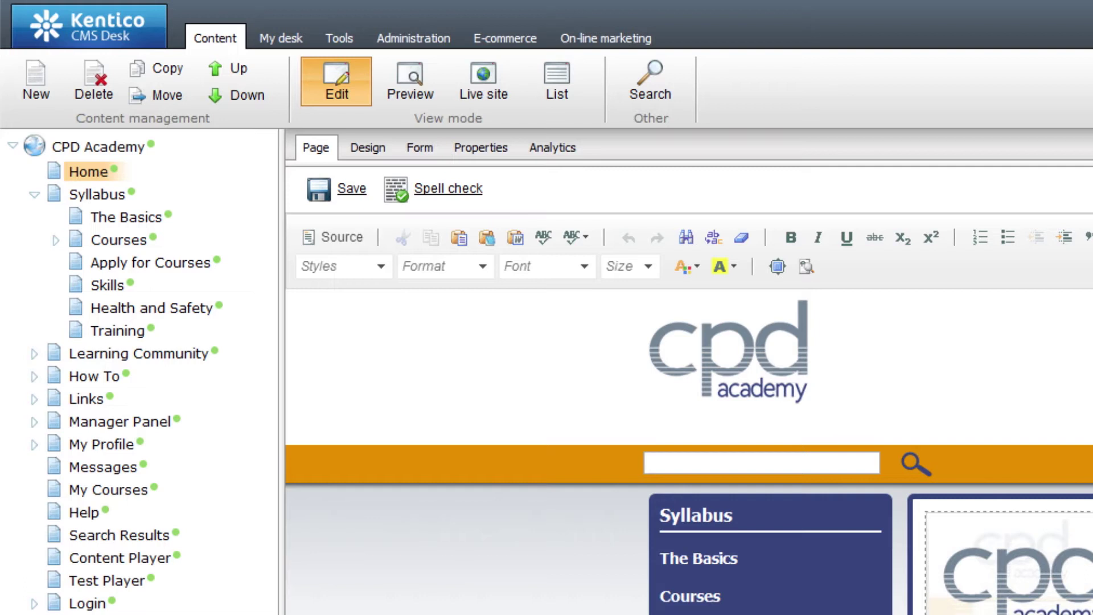
click(127, 217)
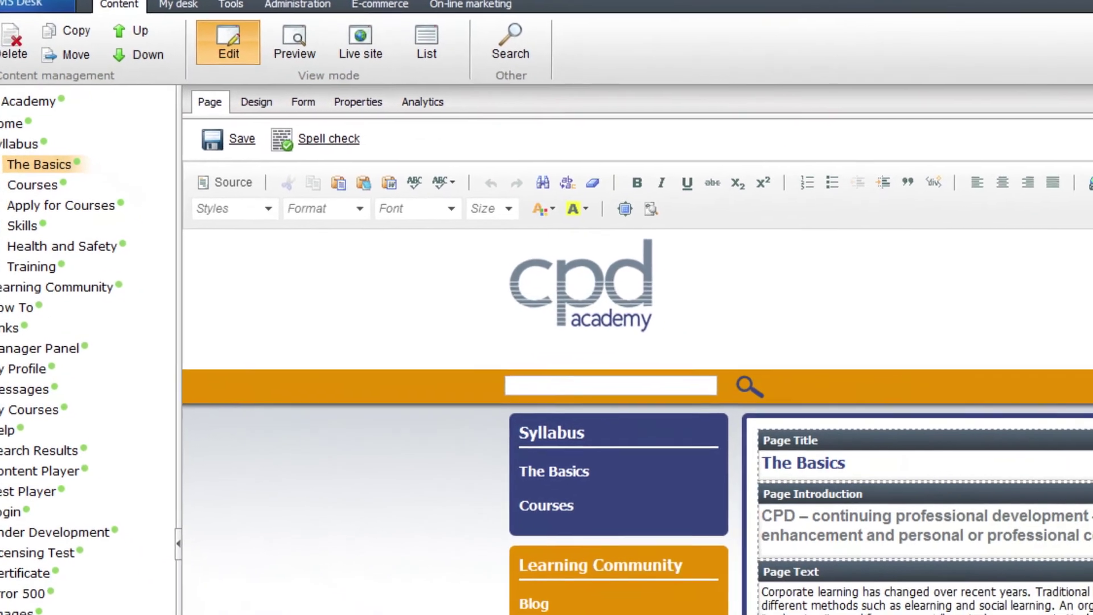
scroll(down, 3)
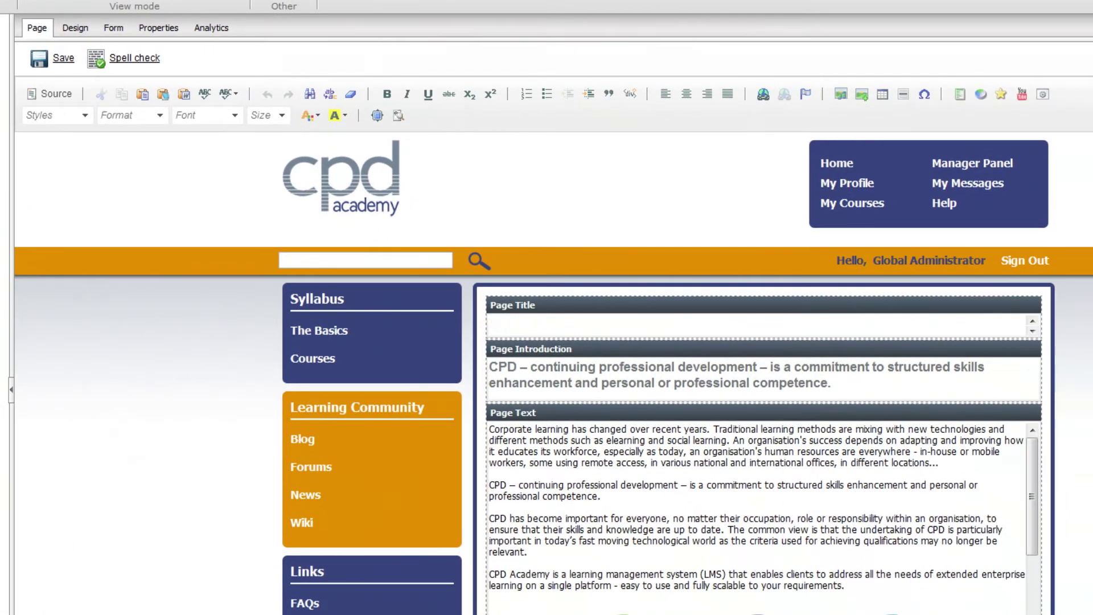
text(Cooking Basic)
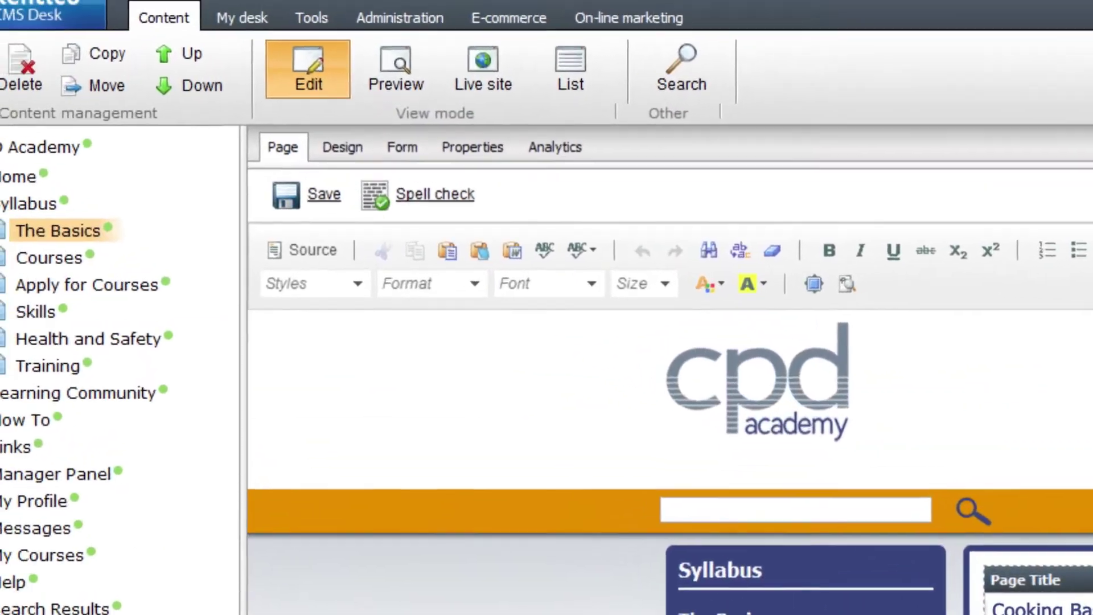
- Browse the Tools overview down to the CPD Academy modules
click(311, 17)
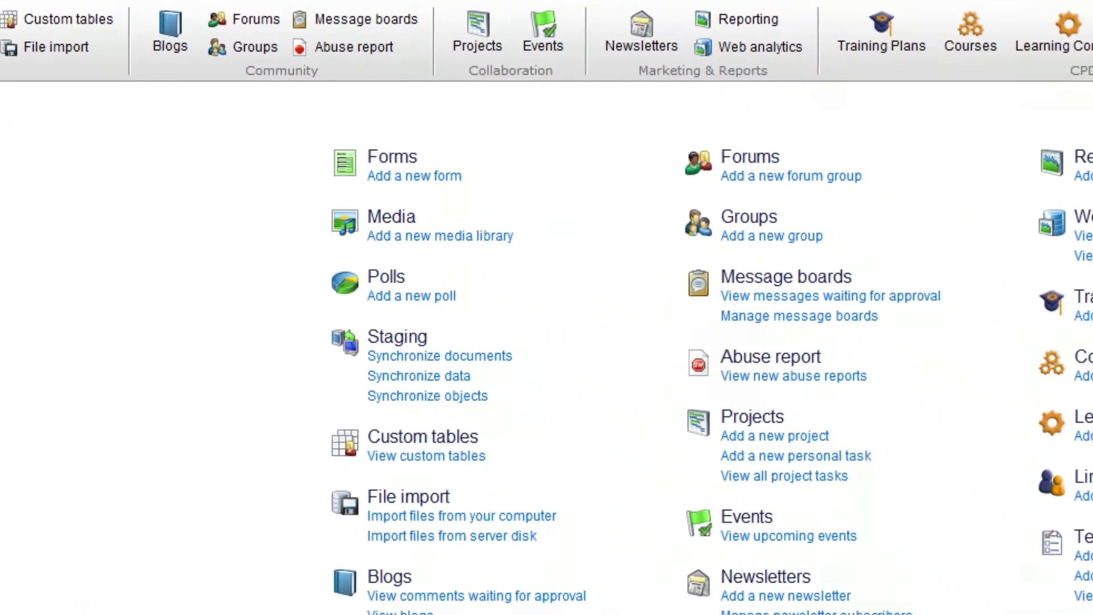
scroll(down, 3)
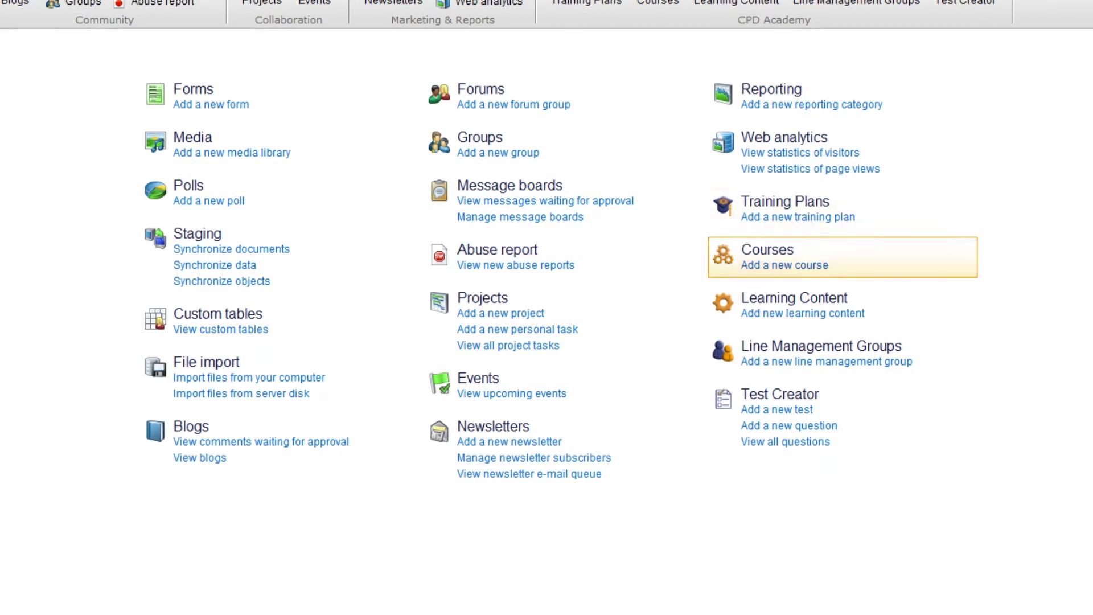
mouse_move(801, 305)
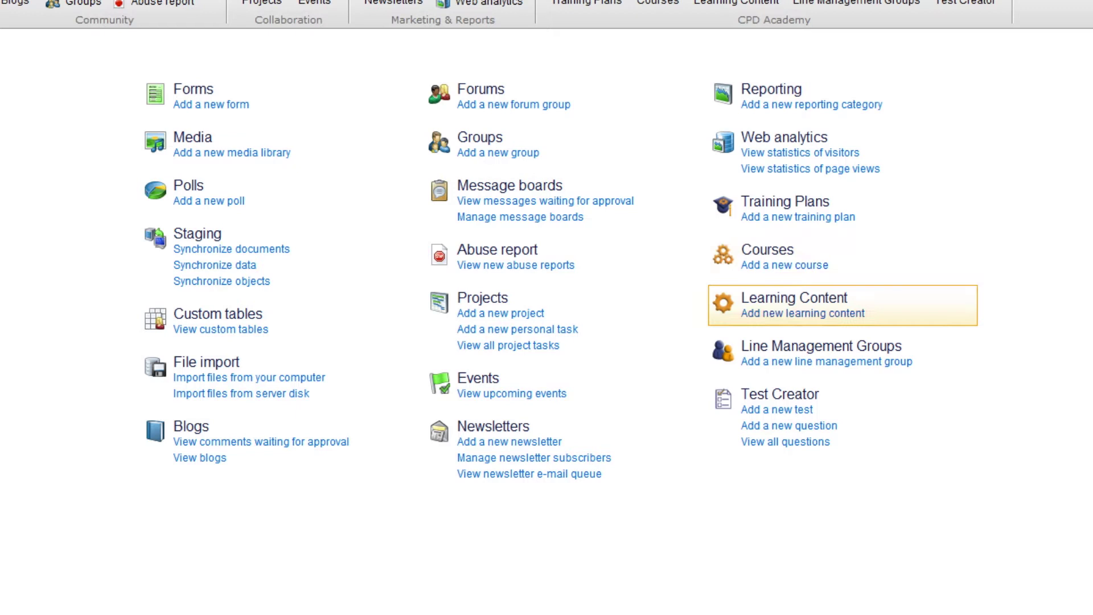
mouse_move(822, 353)
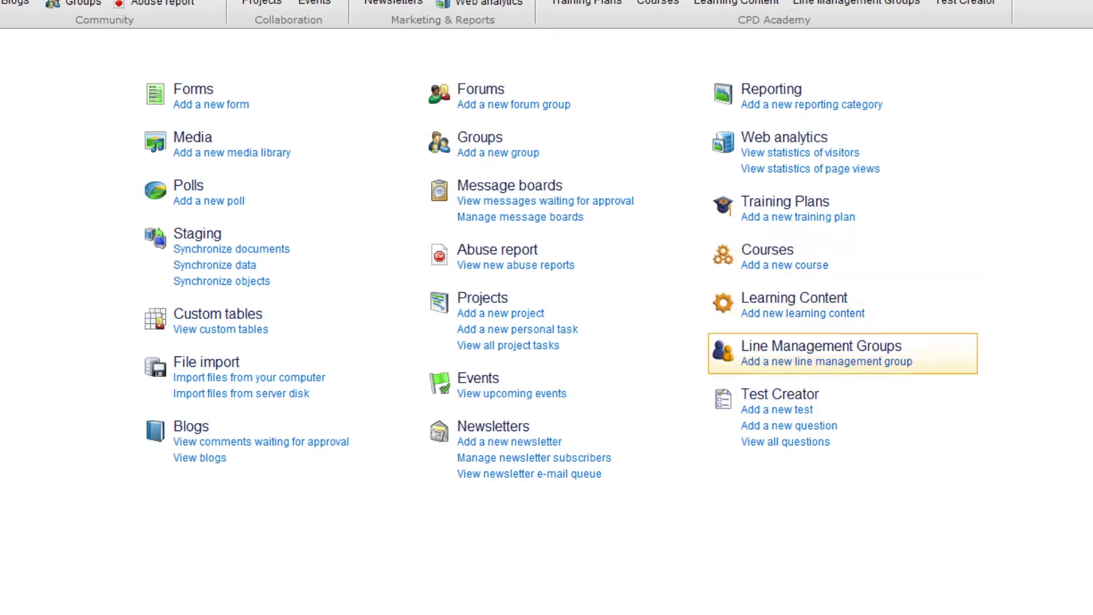
mouse_move(780, 394)
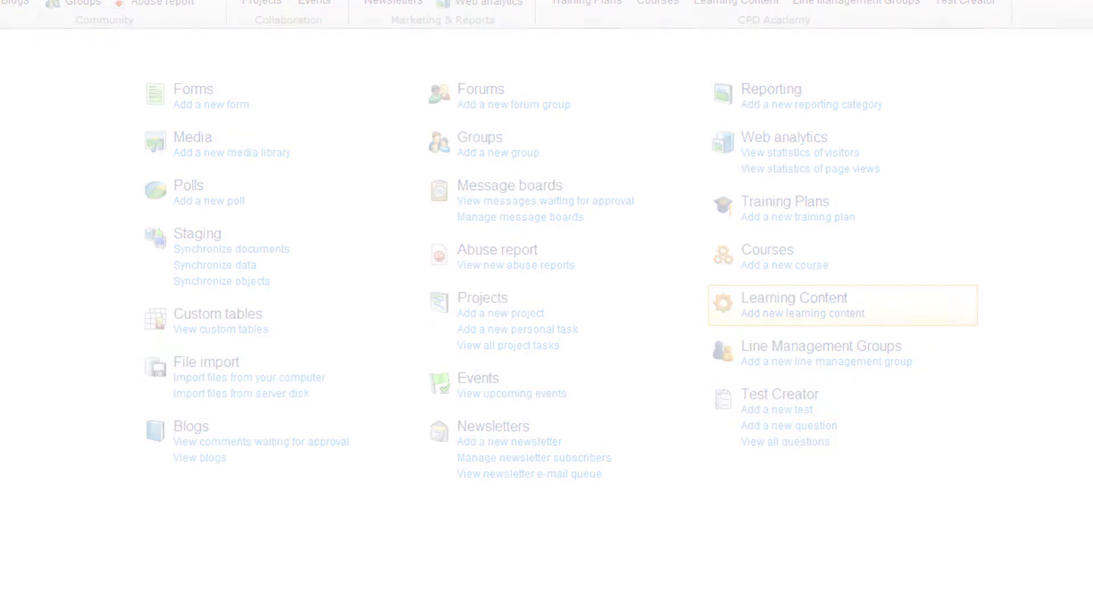
- List uploaded Learning Content, from Food Guide Pyramid to Turkey Basics: Safe Cooking
click(793, 297)
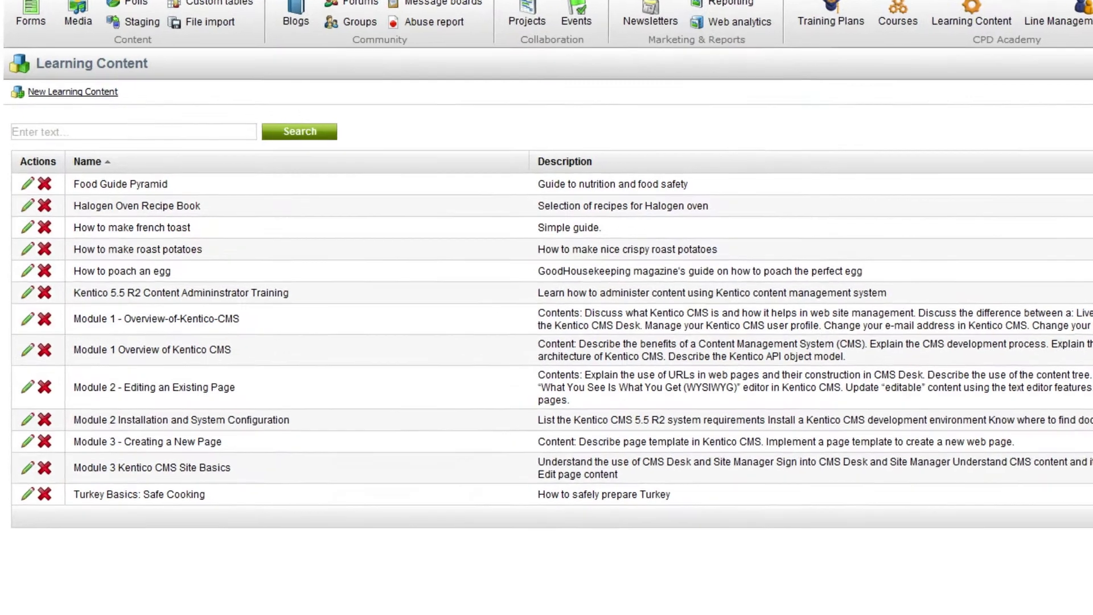
scroll(down, 3)
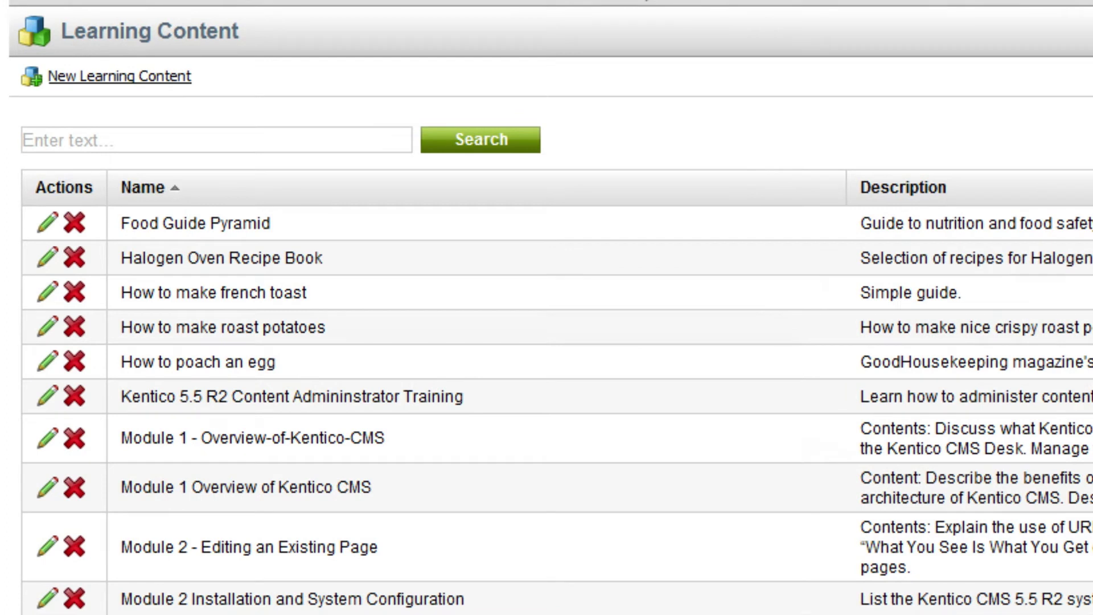
- Save new Word Document learning content 'Administration Document' with its file attached
click(109, 77)
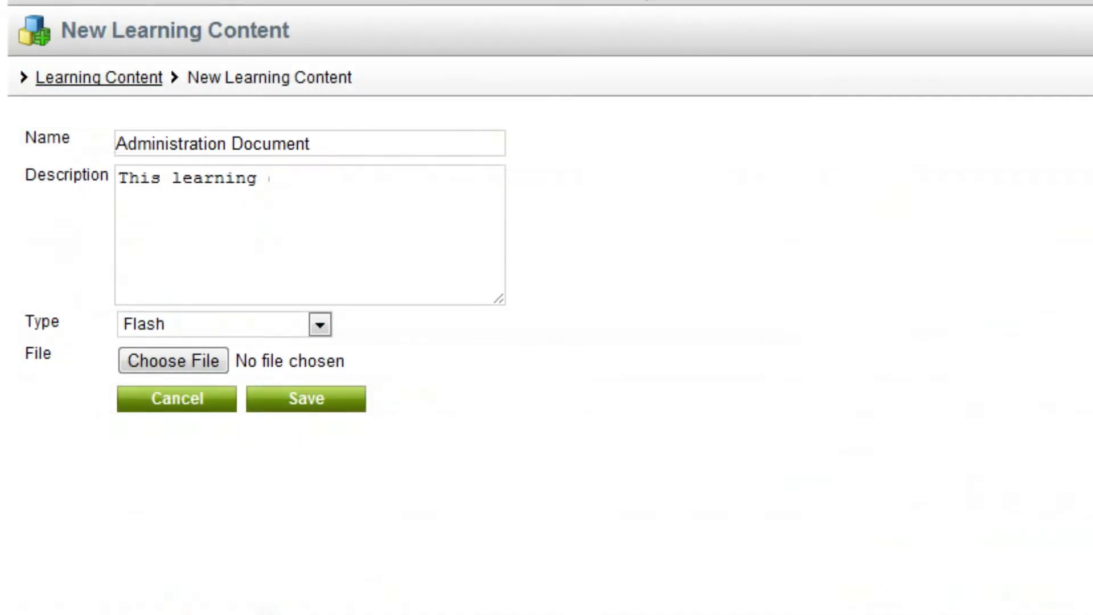
text(content is about Administration)
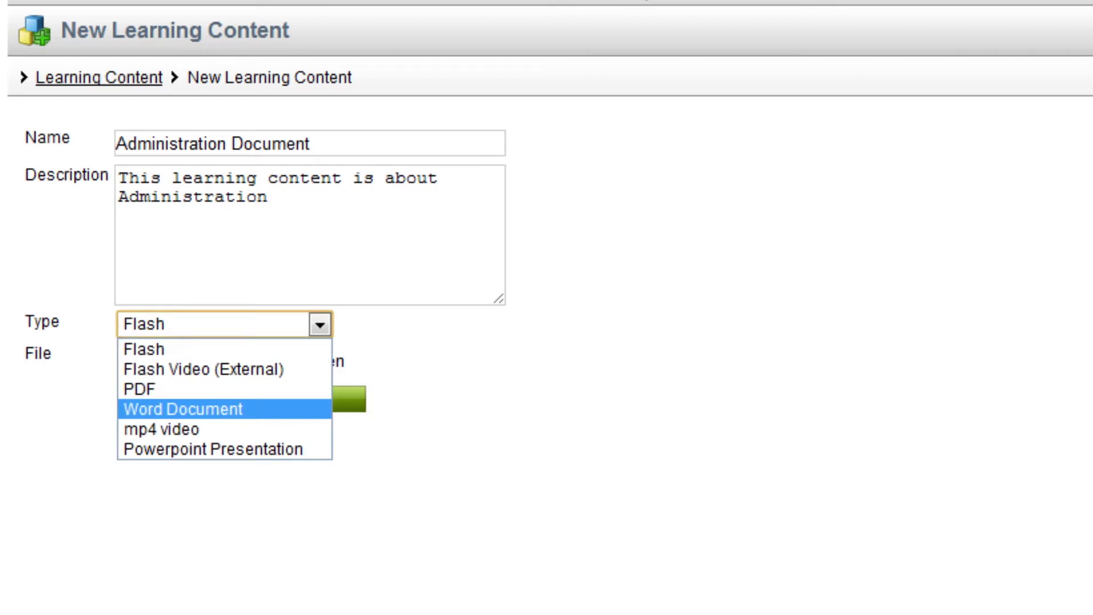
click(181, 409)
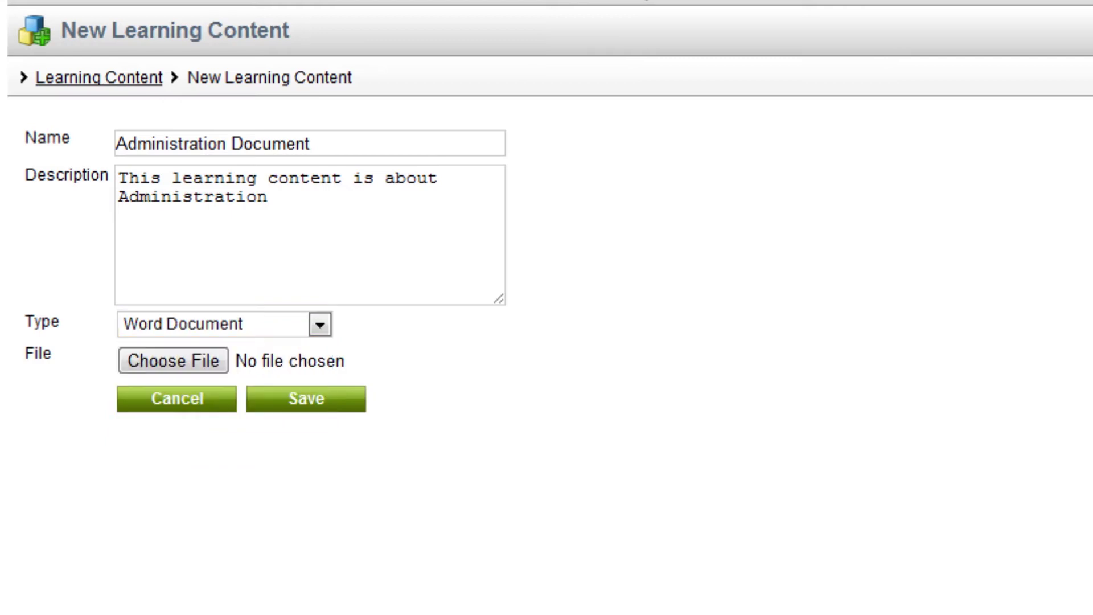
click(172, 360)
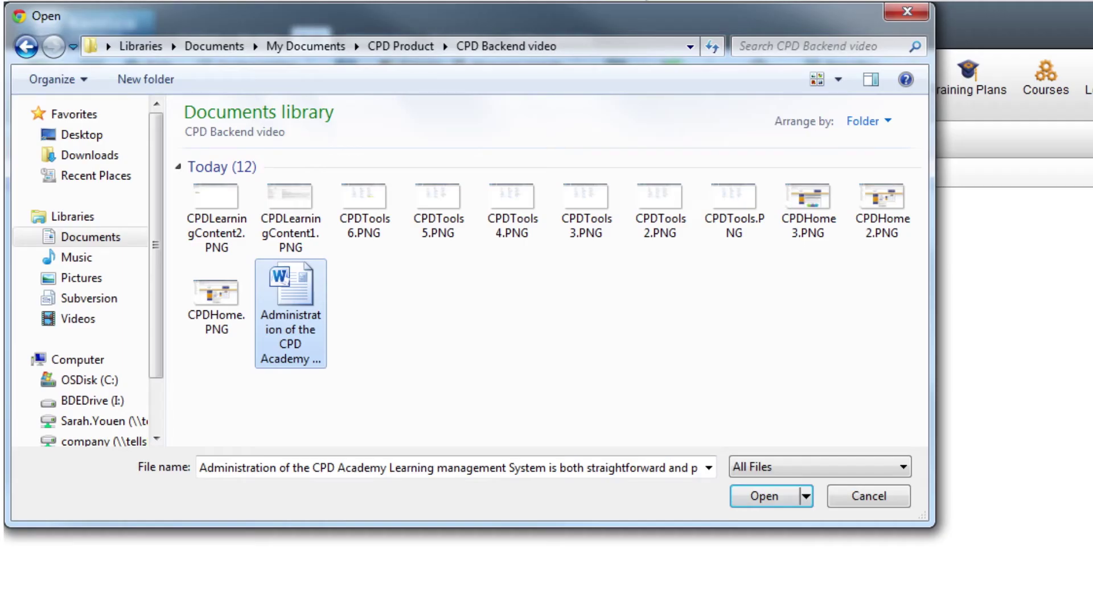
click(764, 495)
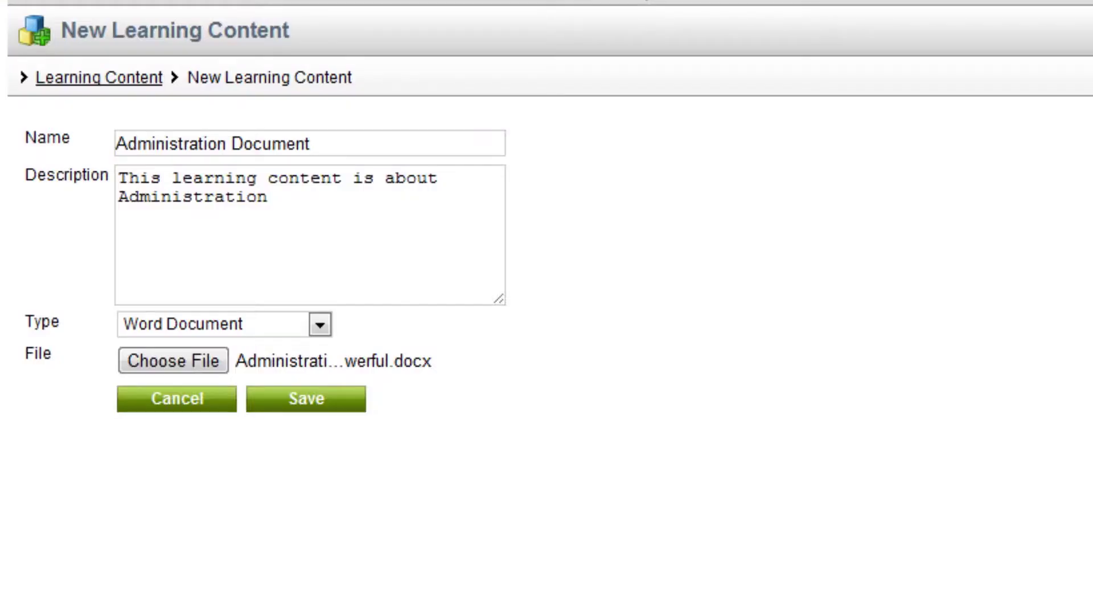
click(305, 398)
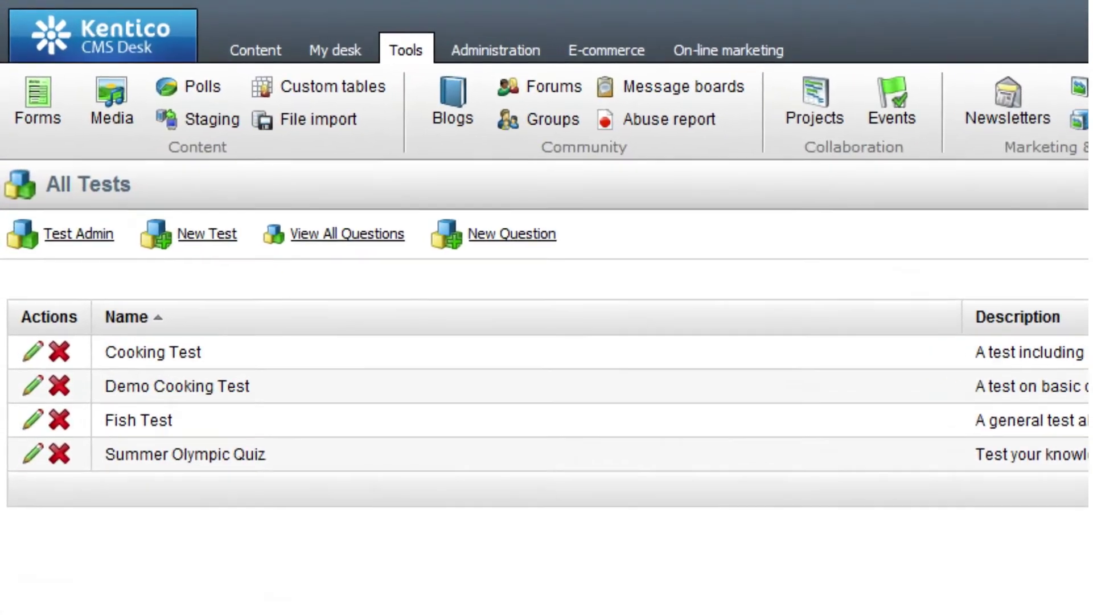
- Review Fish Test's six questions and start a blank new question
click(32, 419)
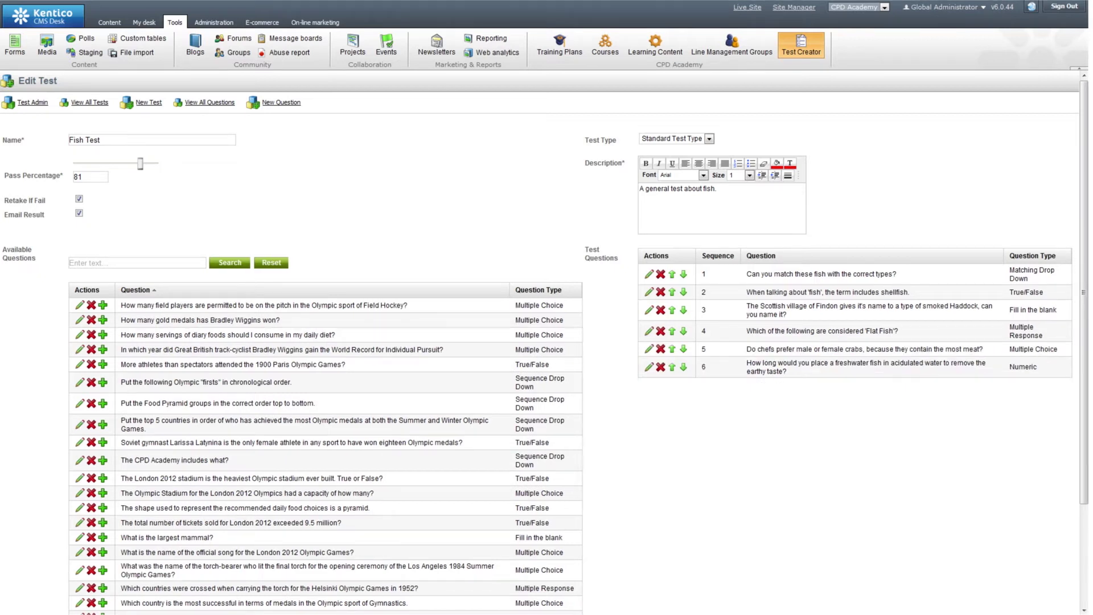
click(279, 103)
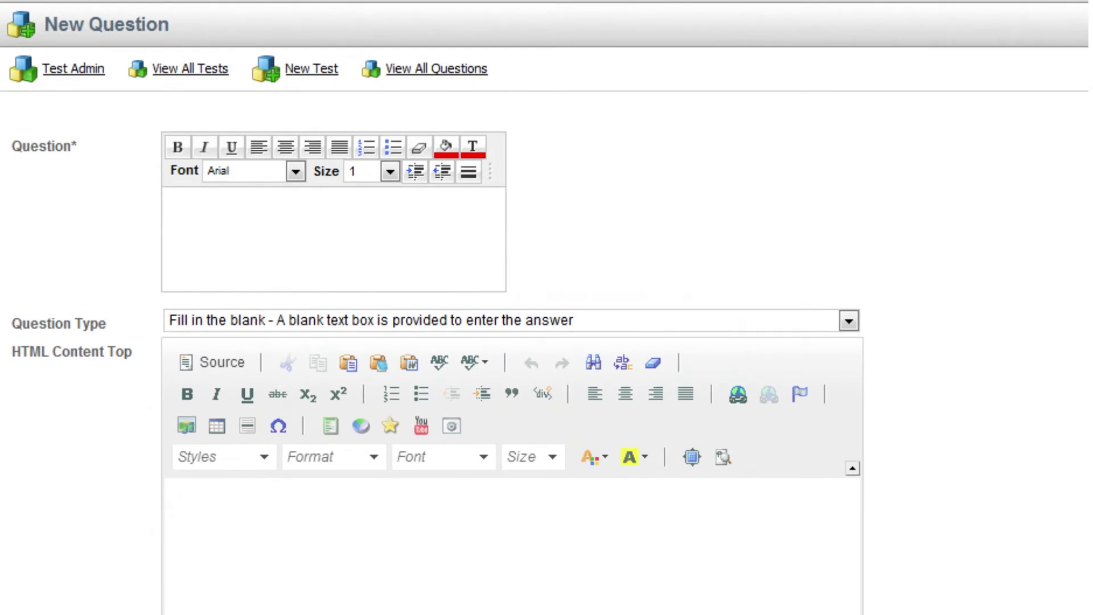
- Review the seven options in the Question Type dropdown
click(848, 321)
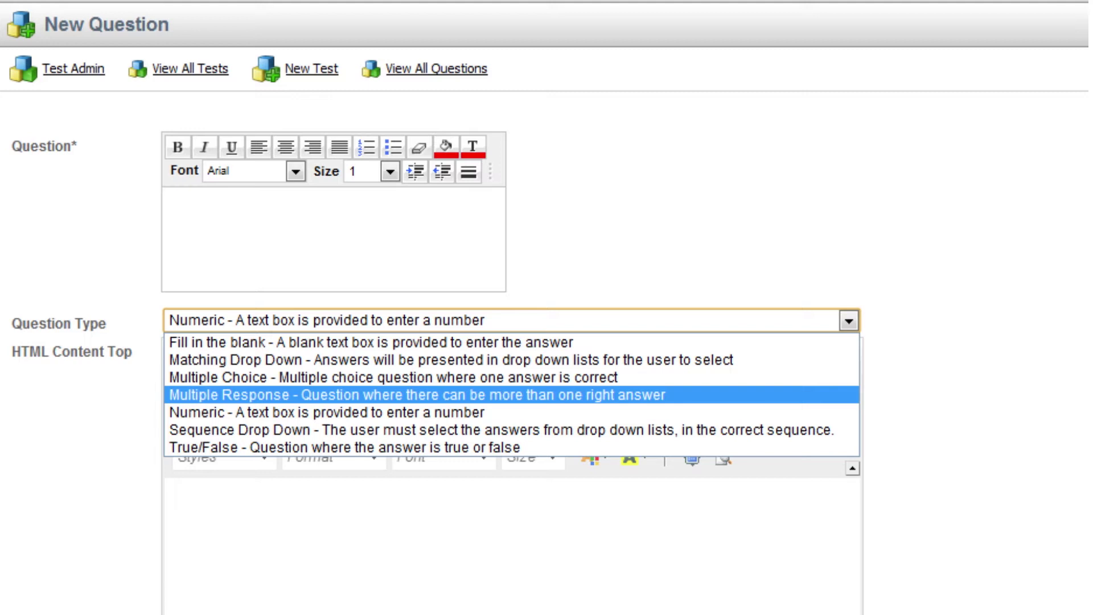
mouse_move(502, 430)
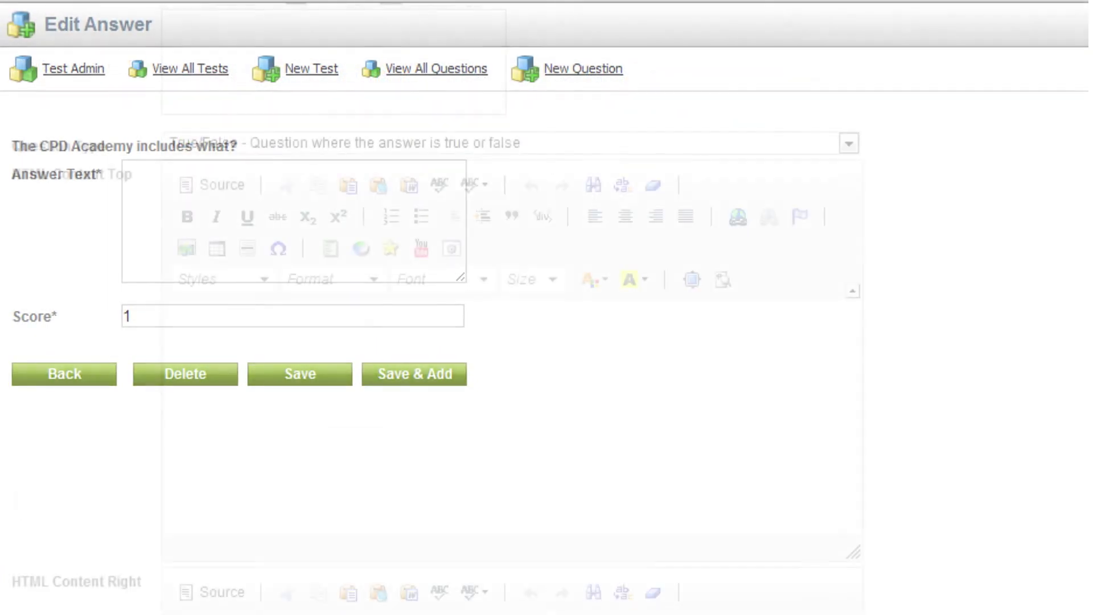
- Scroll the Courses list, from C# programming to Traditional Cooking
scroll(down, 3)
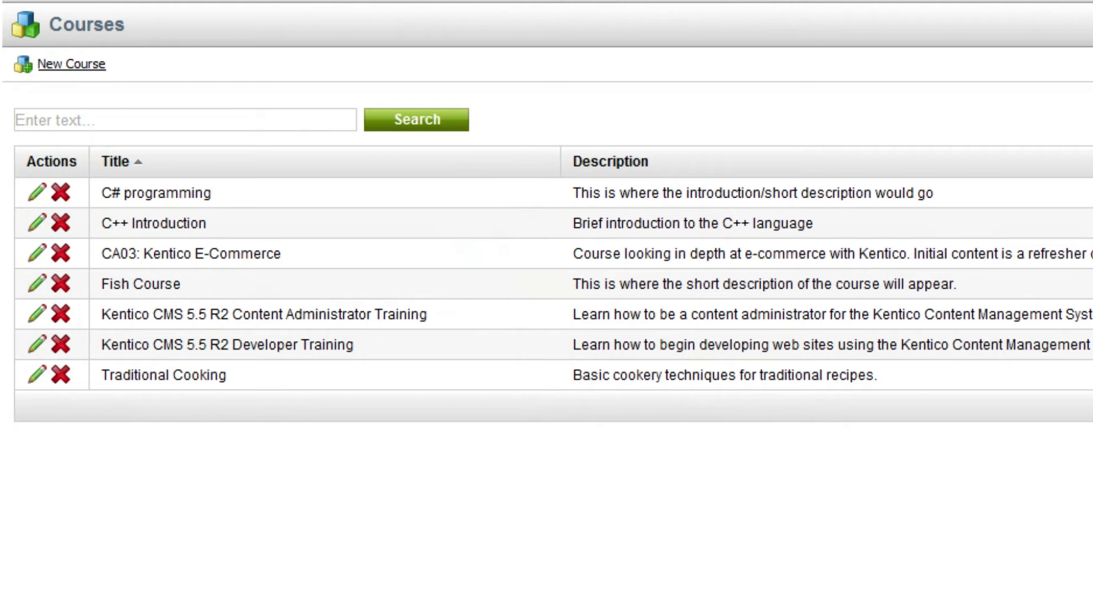
- Start a new course and scroll to its Video content listing three cooking videos
click(71, 63)
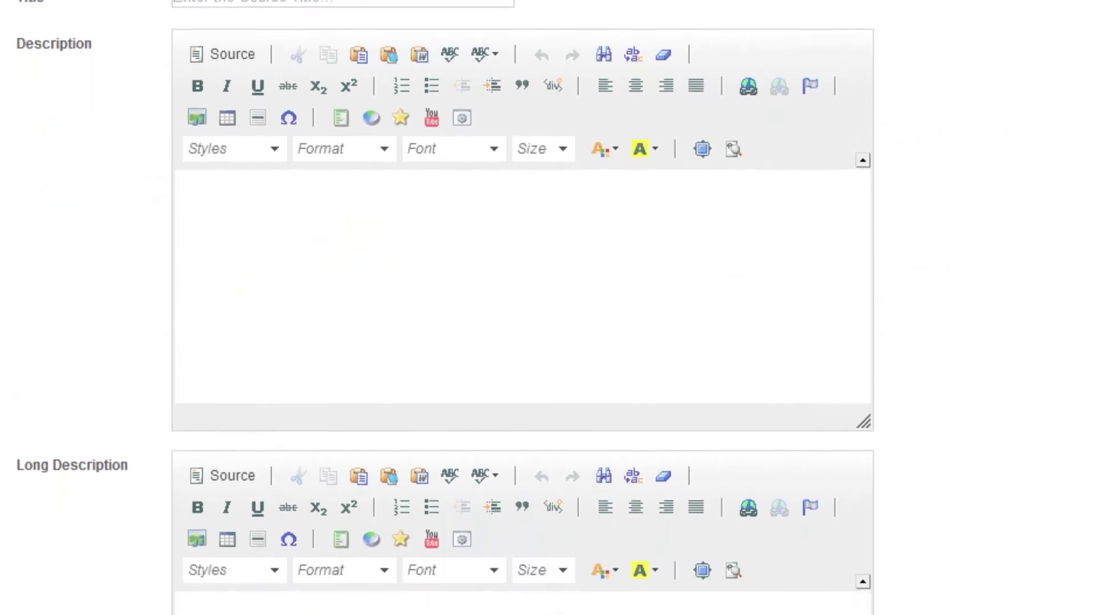
scroll(down, 3)
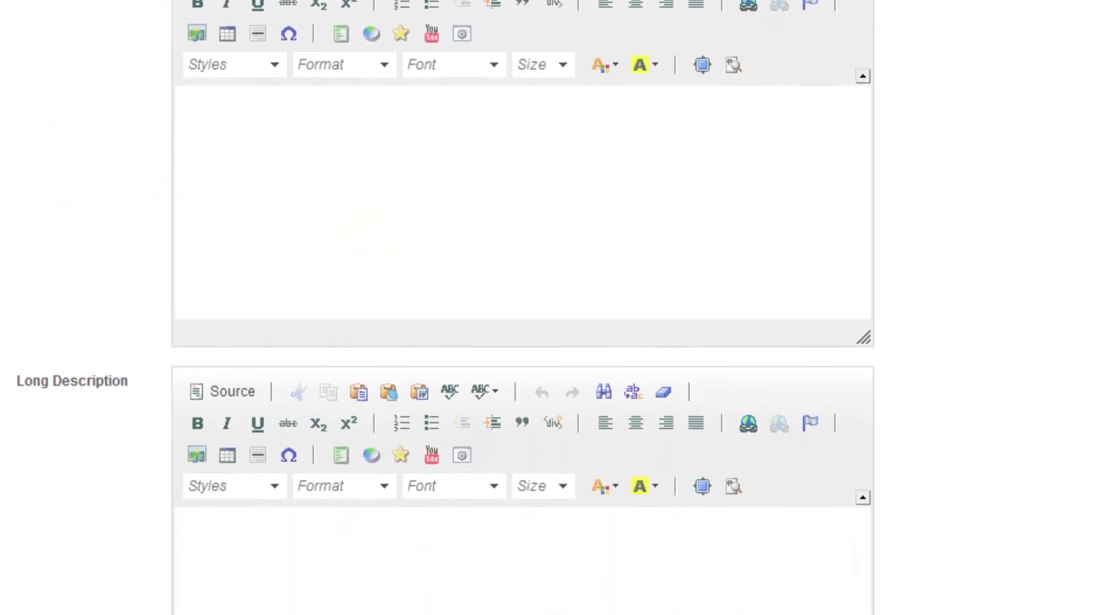
scroll(down, 3)
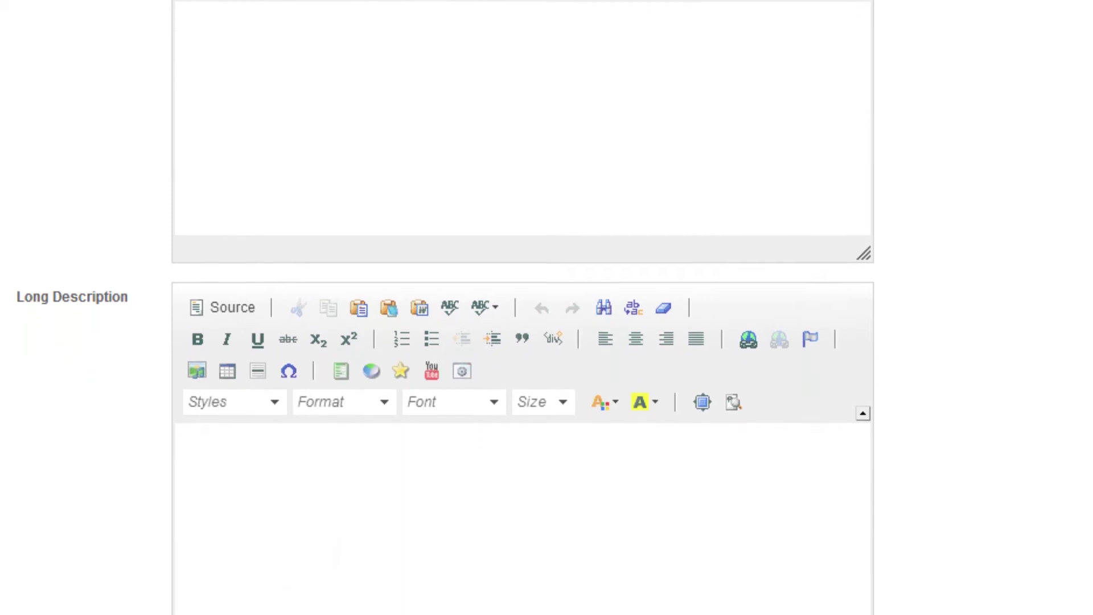
scroll(down, 3)
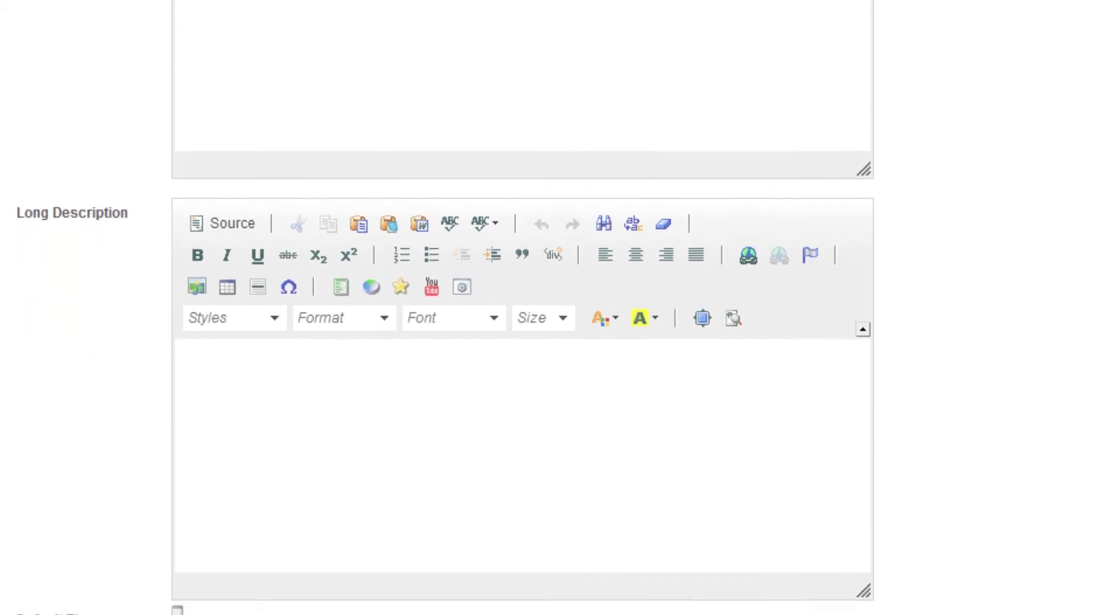
scroll(down, 3)
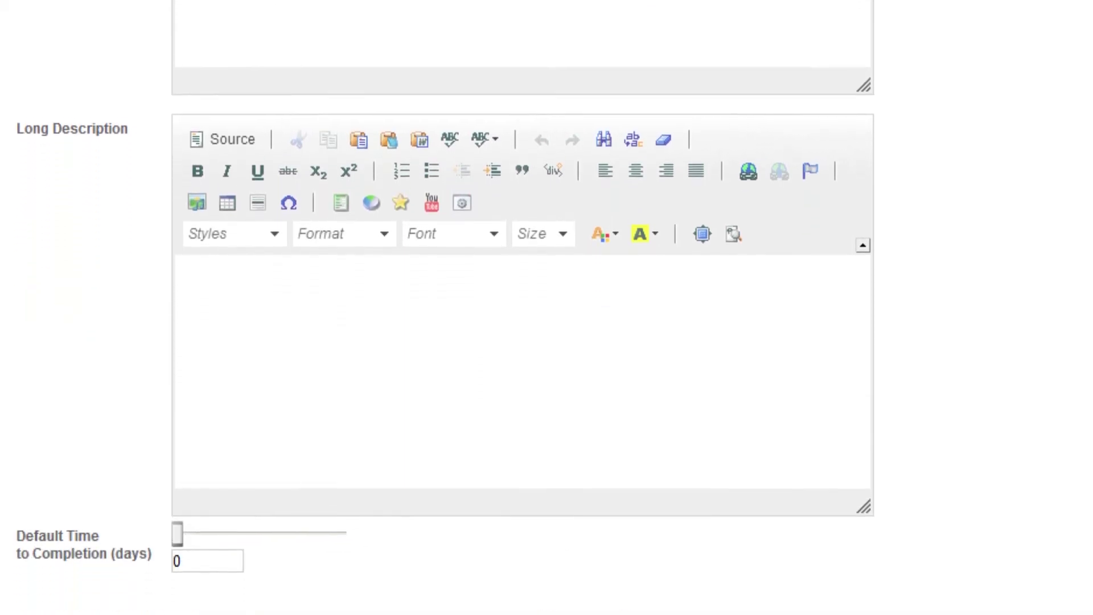
scroll(down, 3)
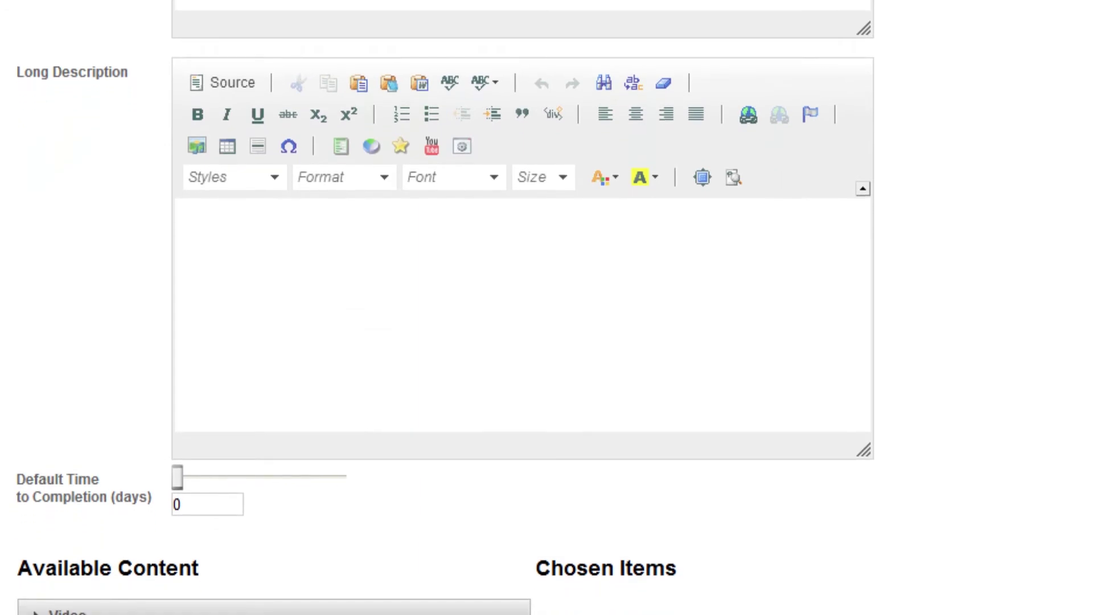
scroll(down, 3)
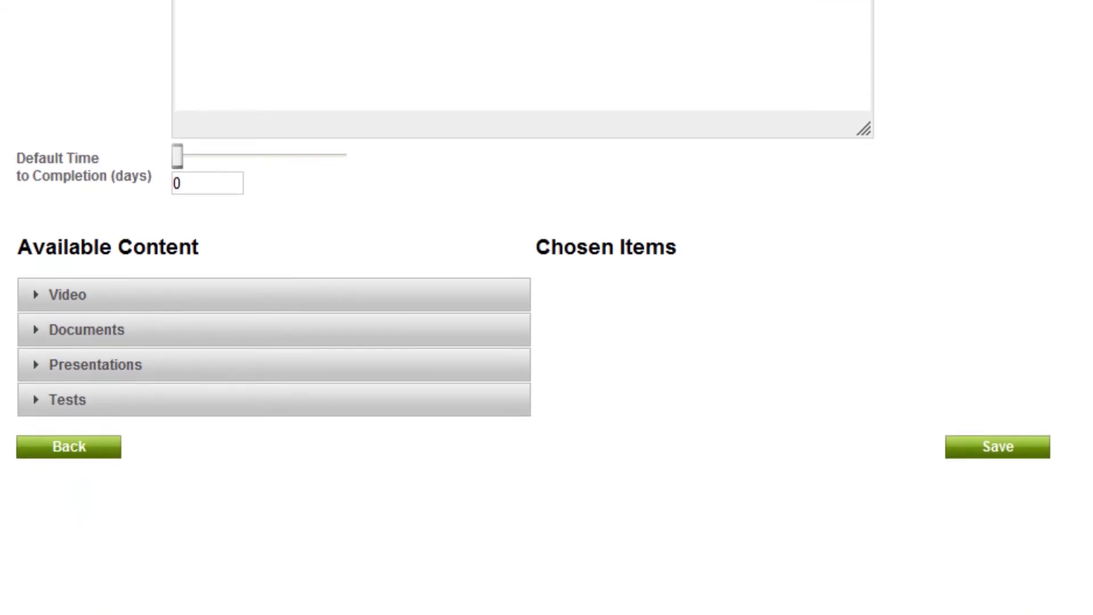
scroll(down, 3)
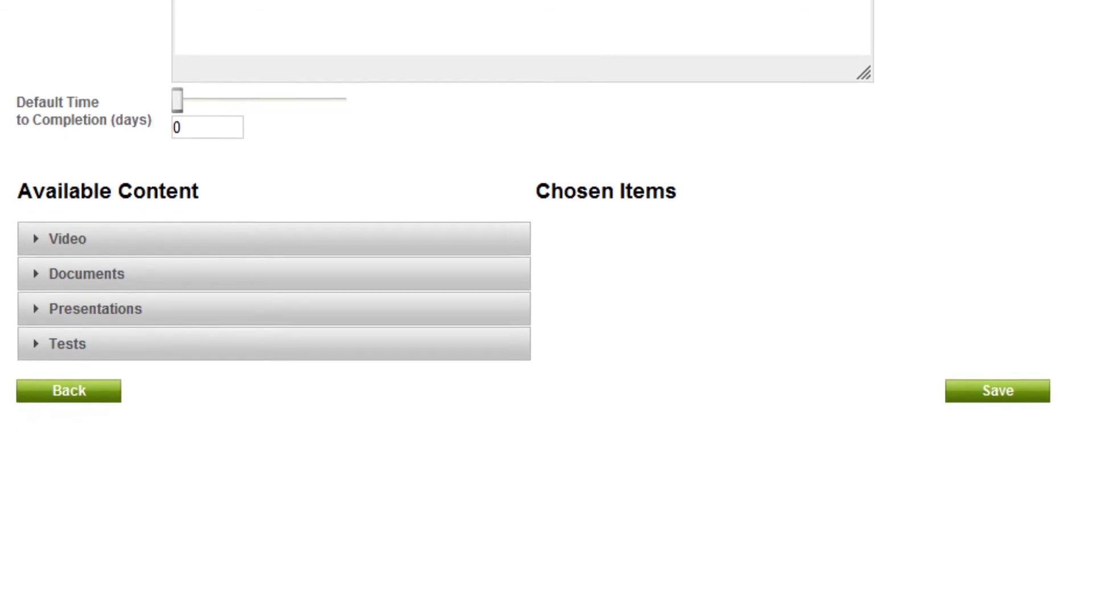
scroll(down, 3)
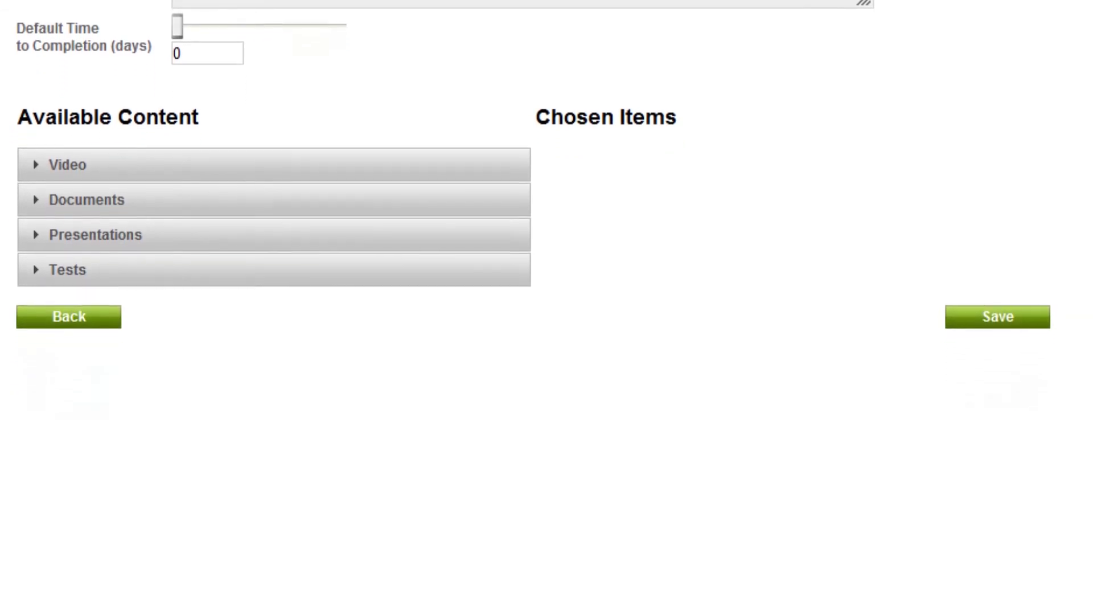
scroll(down, 3)
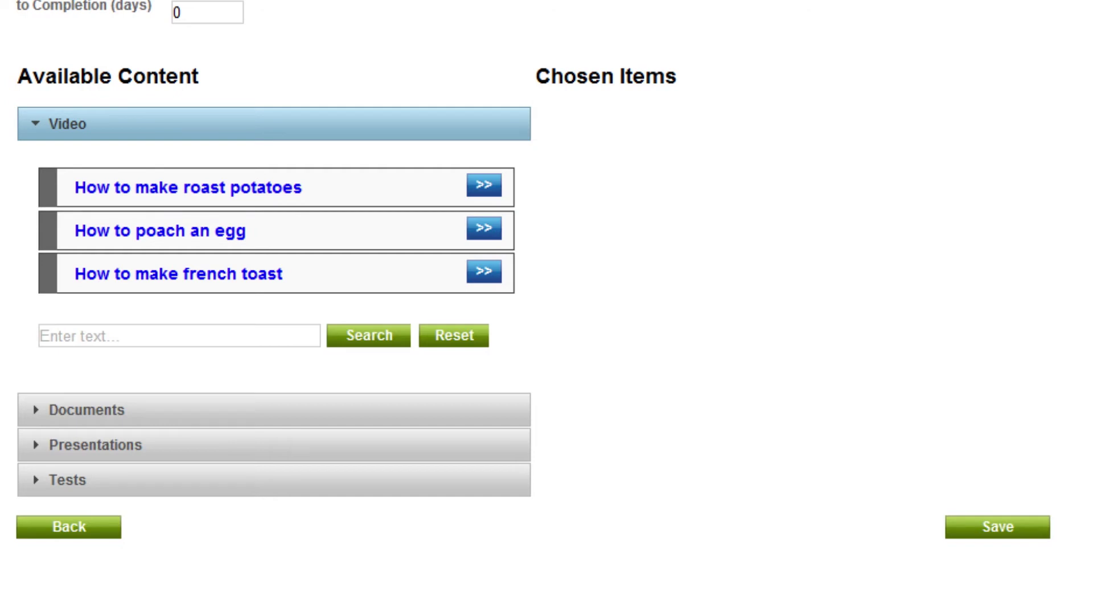
- Add 'How to make roast potatoes' to the course, then list the eight Training Plans
click(484, 187)
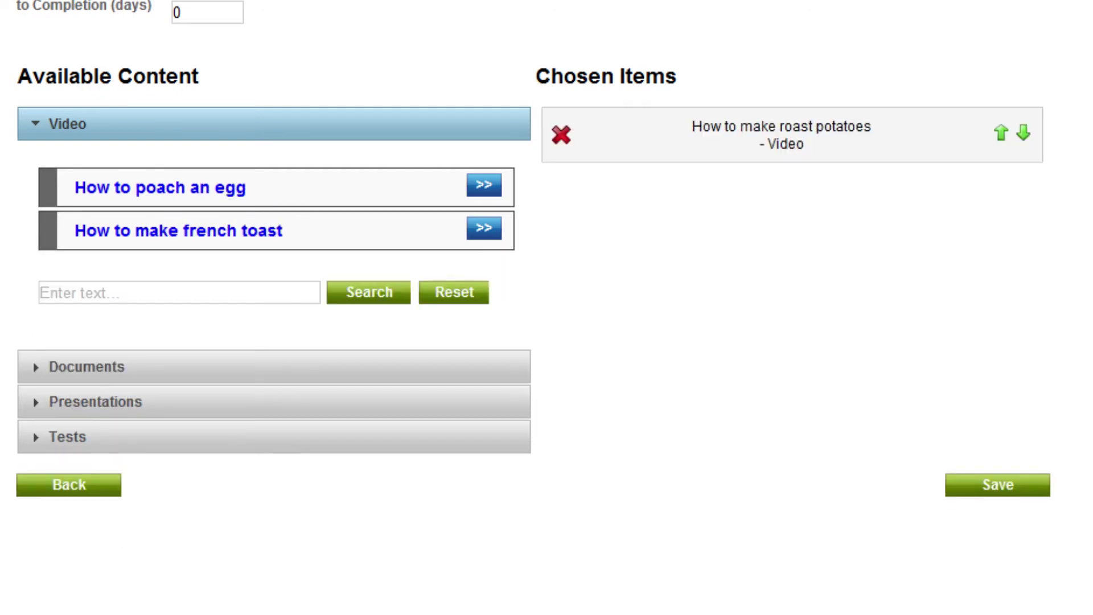
click(483, 227)
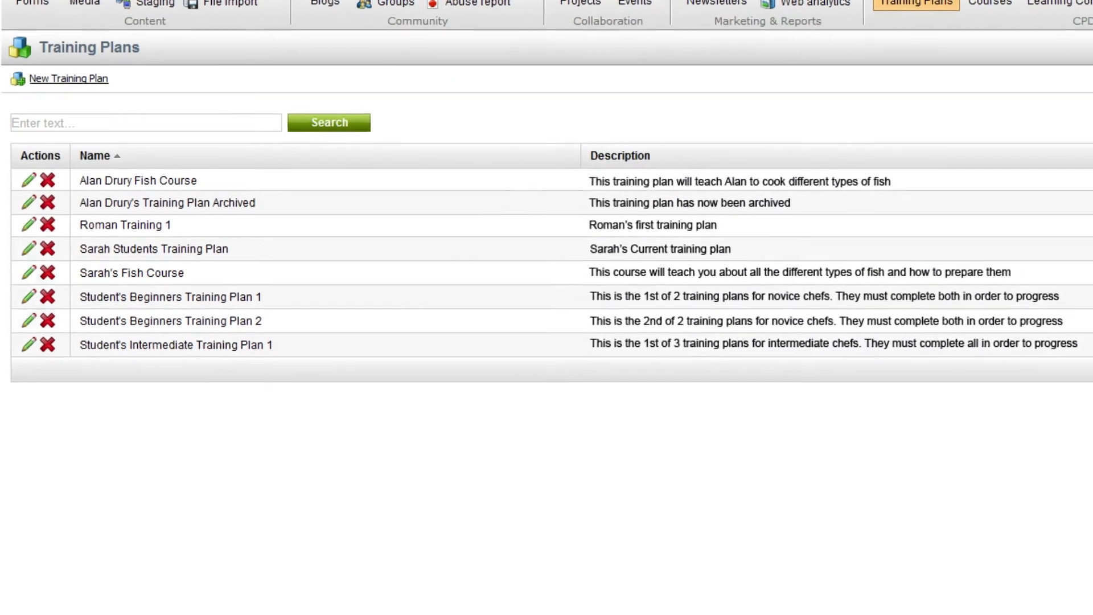
- Edit Student's Beginners Training Plan 1's user, then open Beginners Food Group
scroll(down, 3)
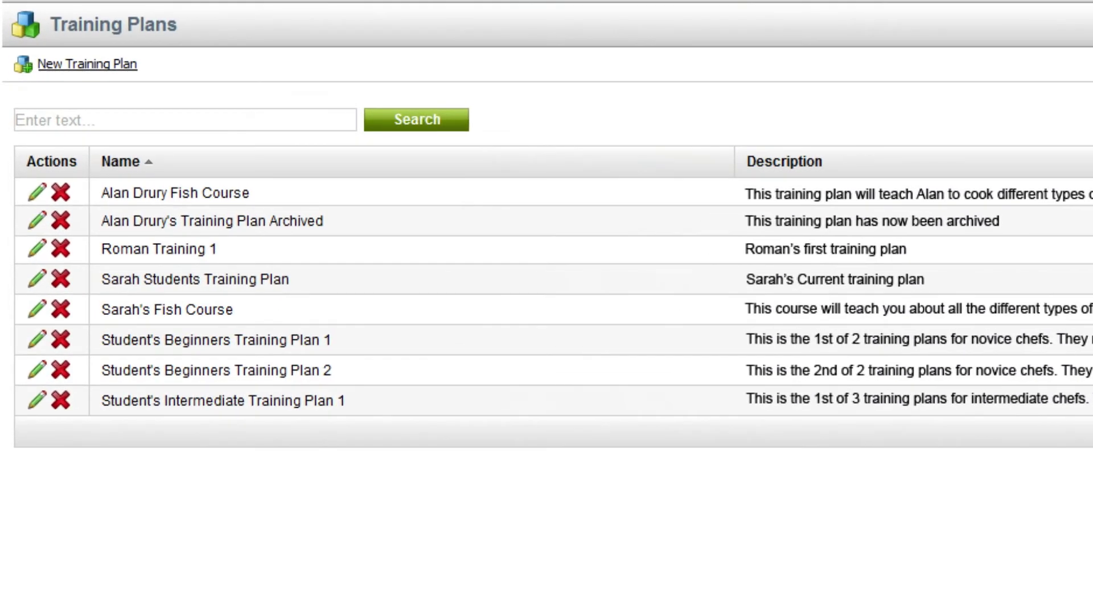
click(35, 339)
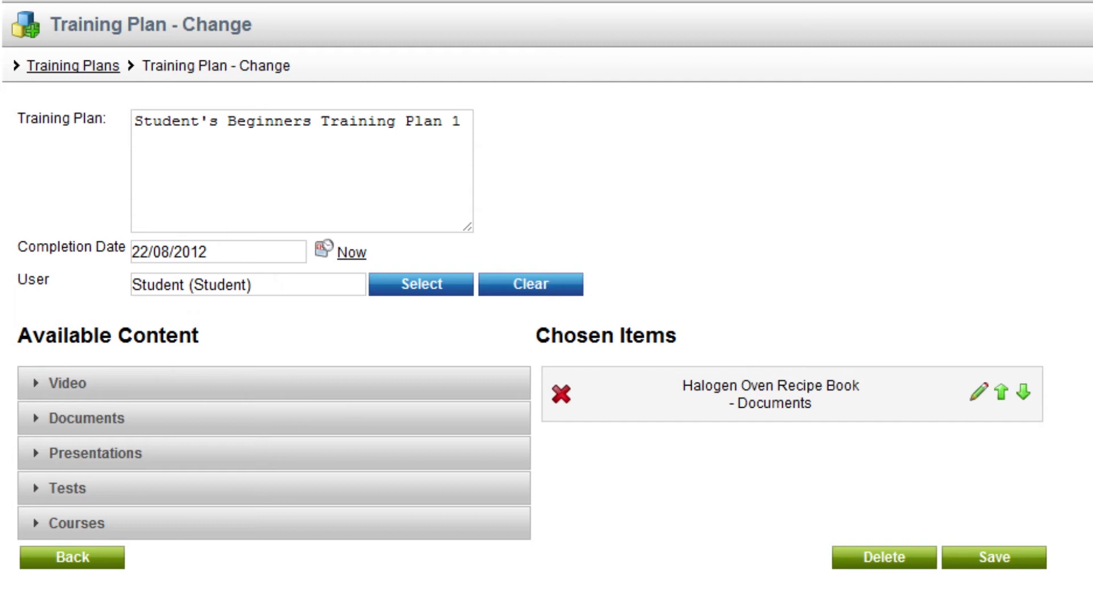
click(420, 284)
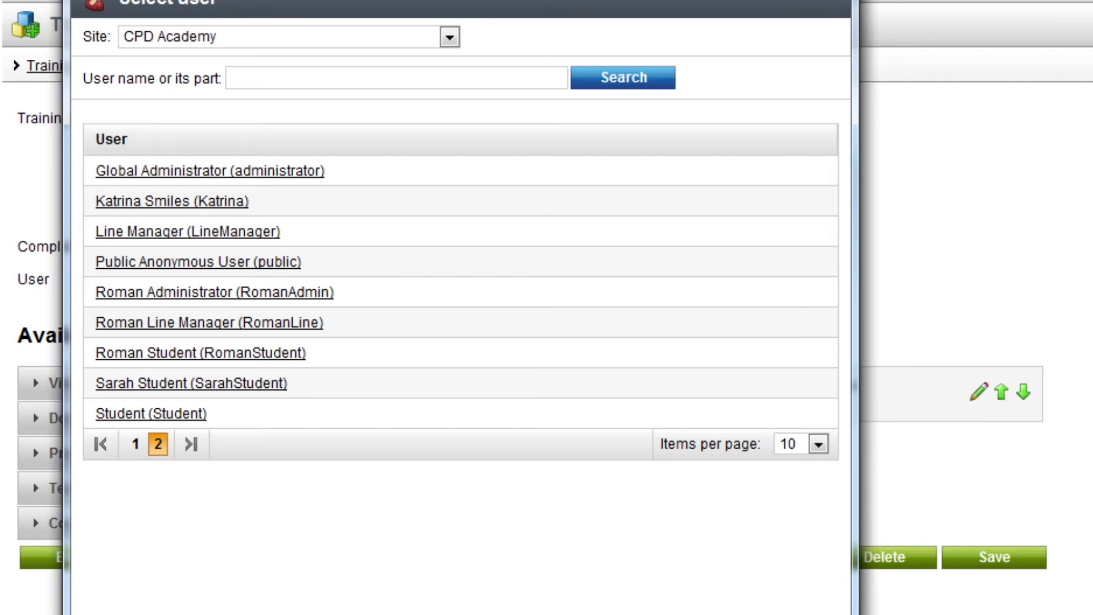
click(150, 413)
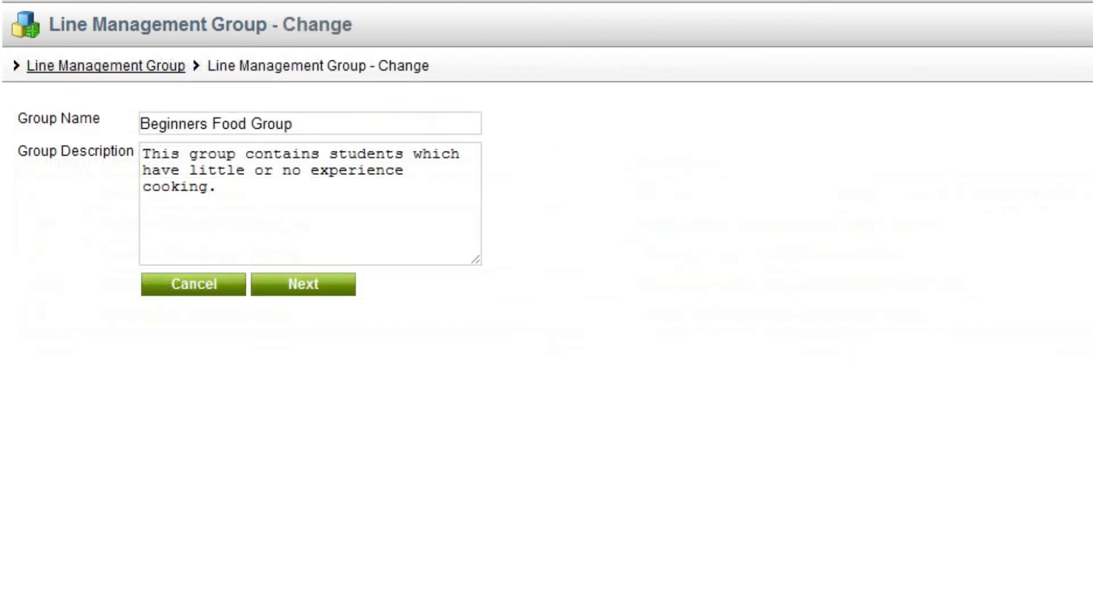
- Advance to the group's member list, then switch to the Administration overview
click(302, 282)
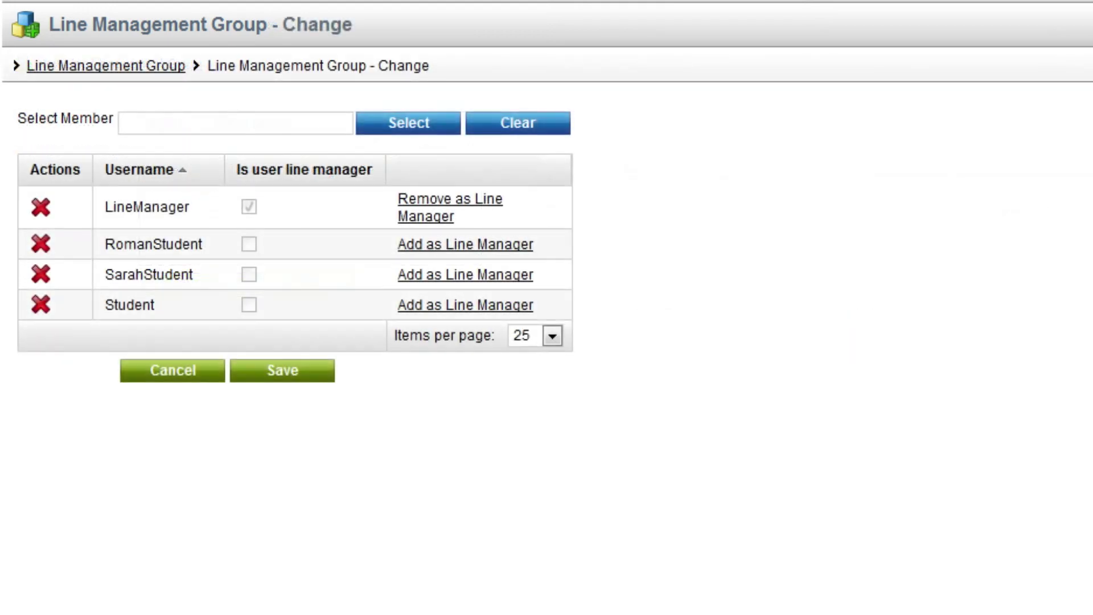
click(408, 123)
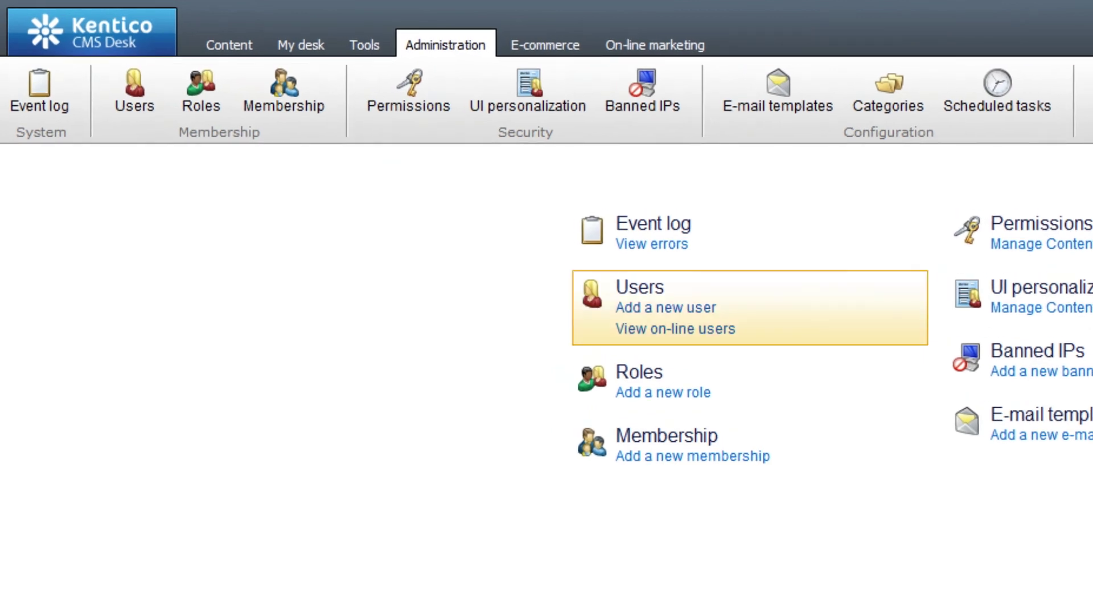
- Review the Users list and one user's assigned roles, then close the roles window
click(639, 287)
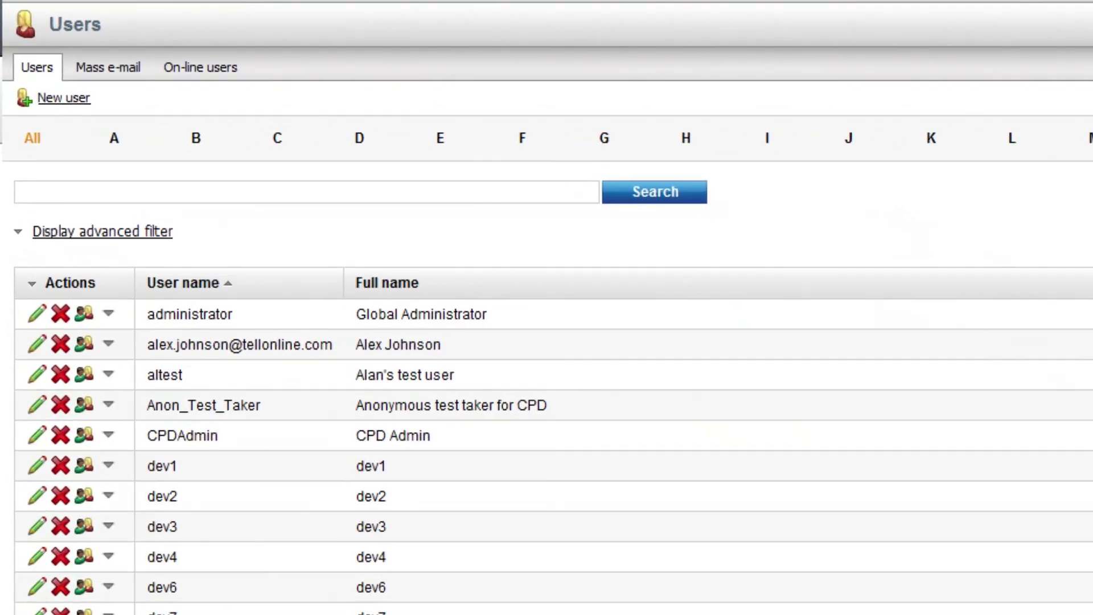
click(102, 230)
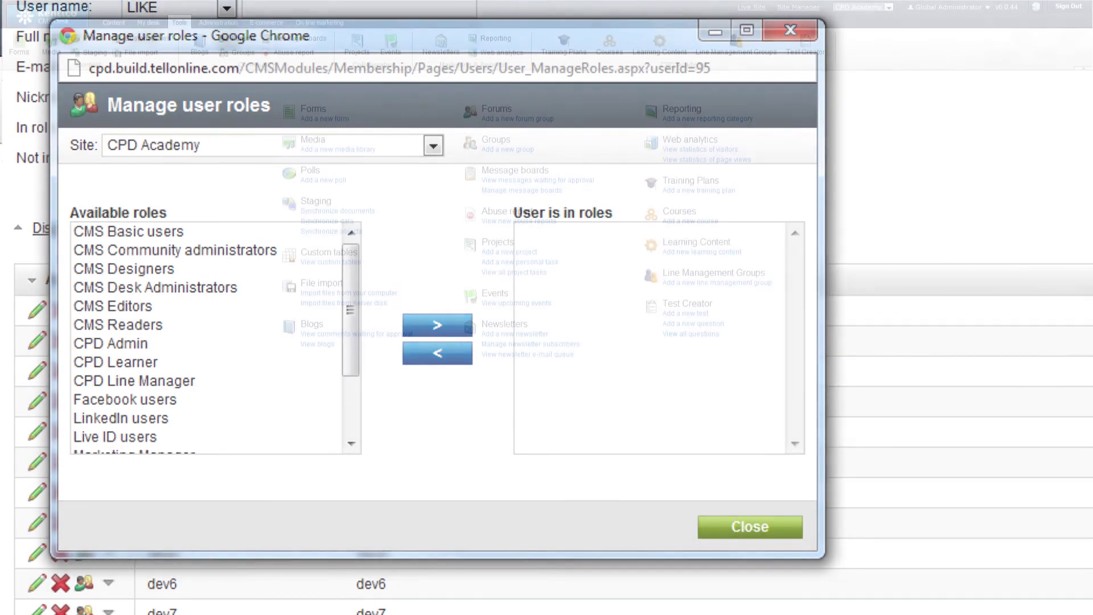
click(749, 526)
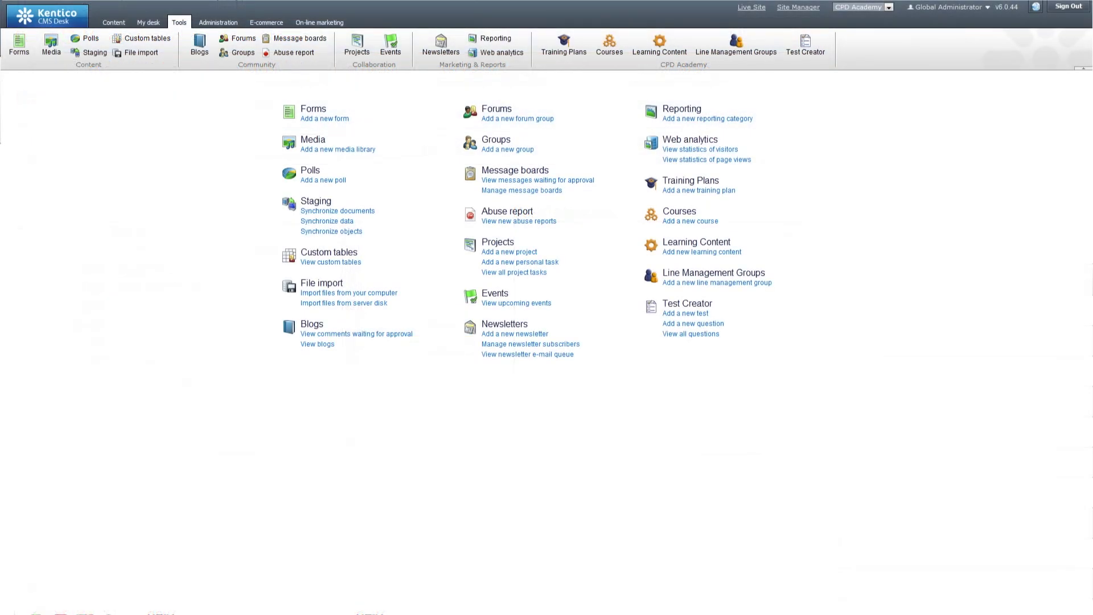